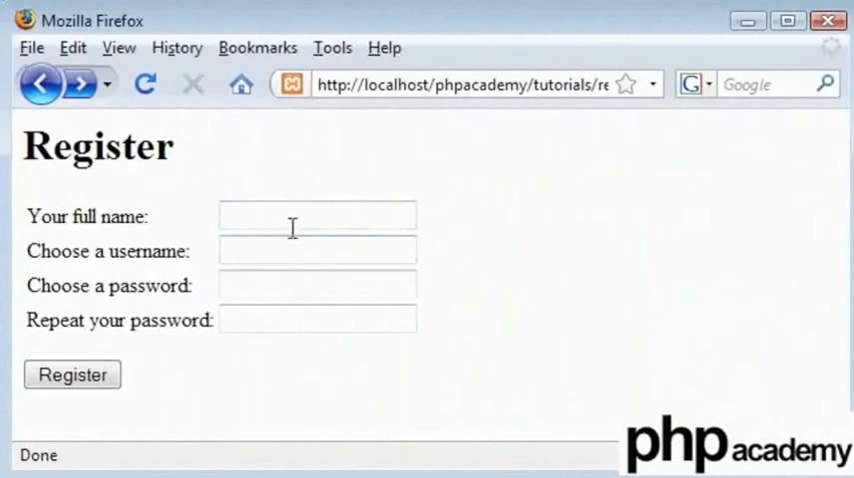
# - Enter alex, an already-registered username, in the 'Choose a username' field
pyautogui.click(316, 250)
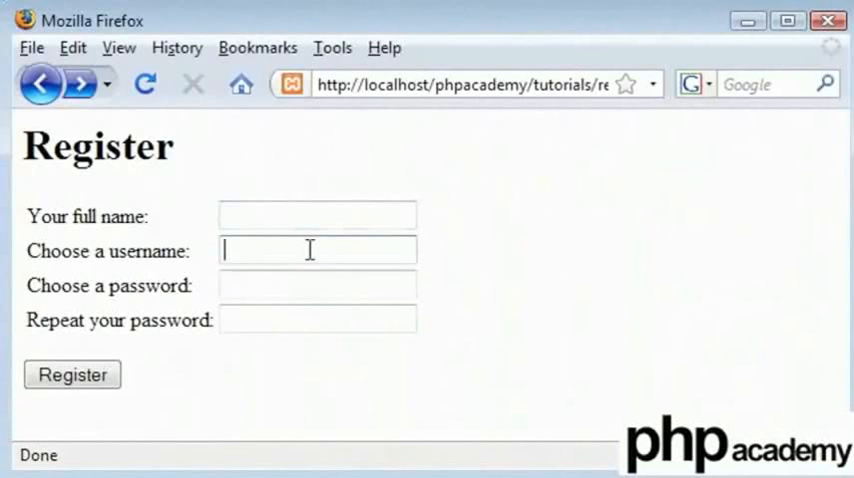
pyautogui.write('alex')
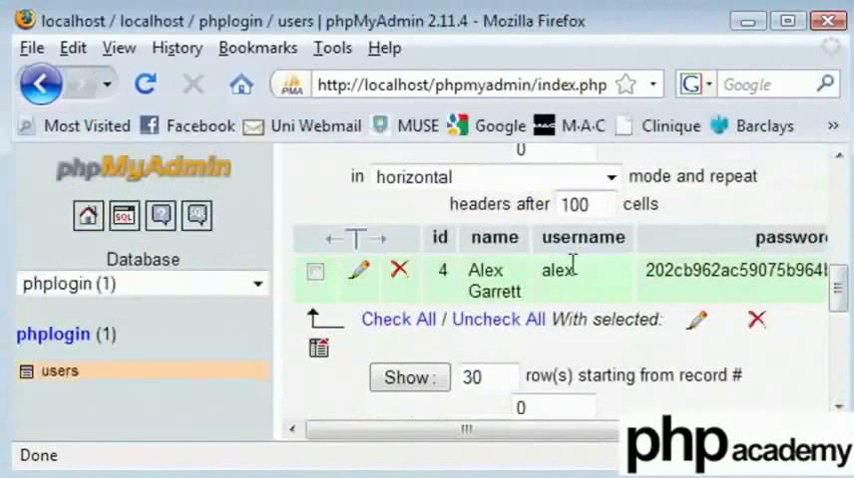
pyautogui.moveTo(584, 280)
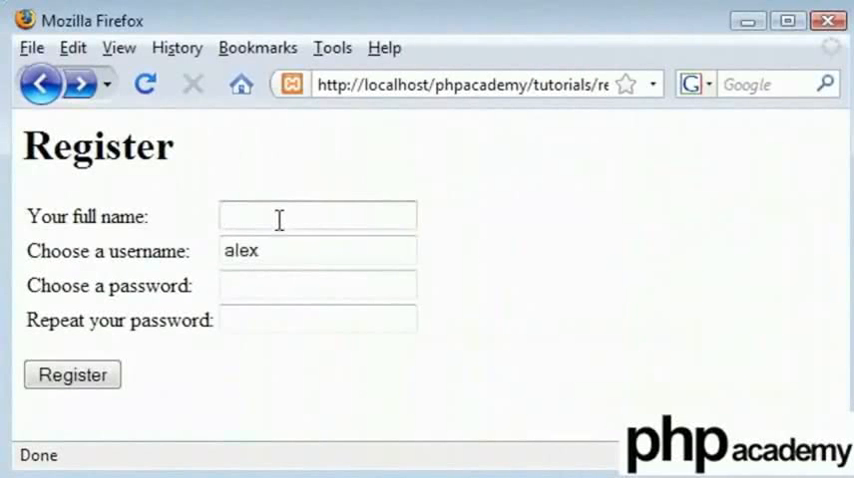
pyautogui.write('Alex Garrett')
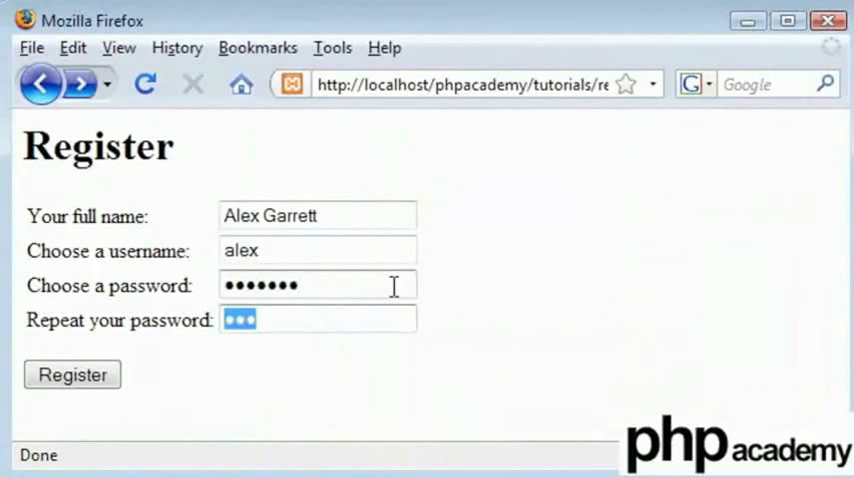
pyautogui.write('•')
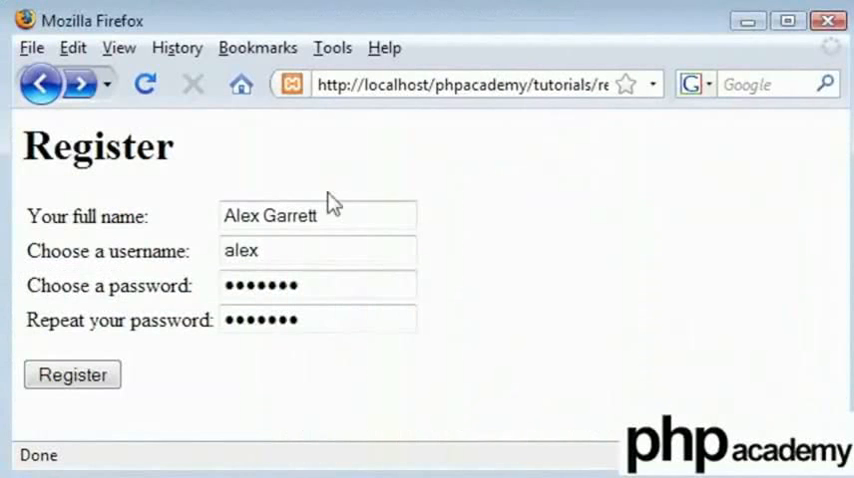
pyautogui.write('Kyle H')
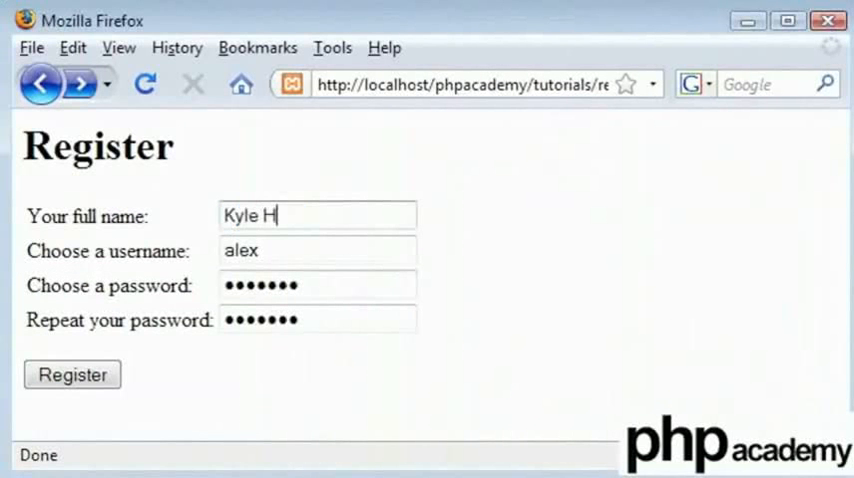
pyautogui.click(72, 374)
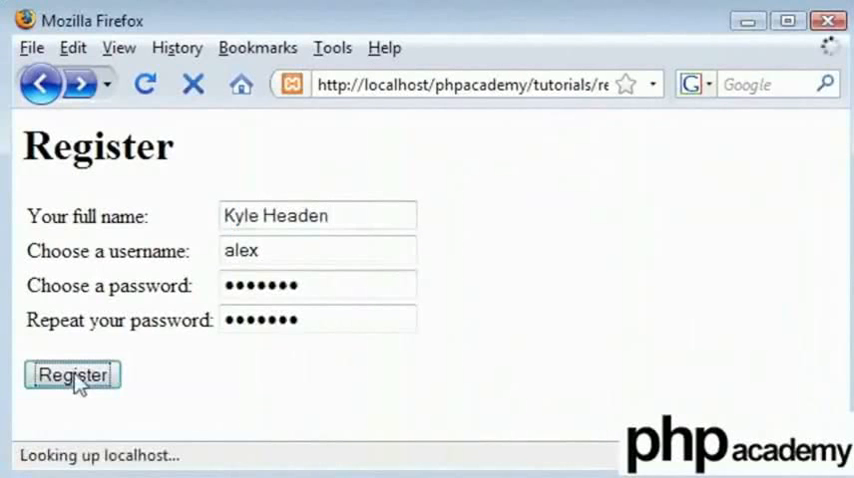
pyautogui.click(72, 374)
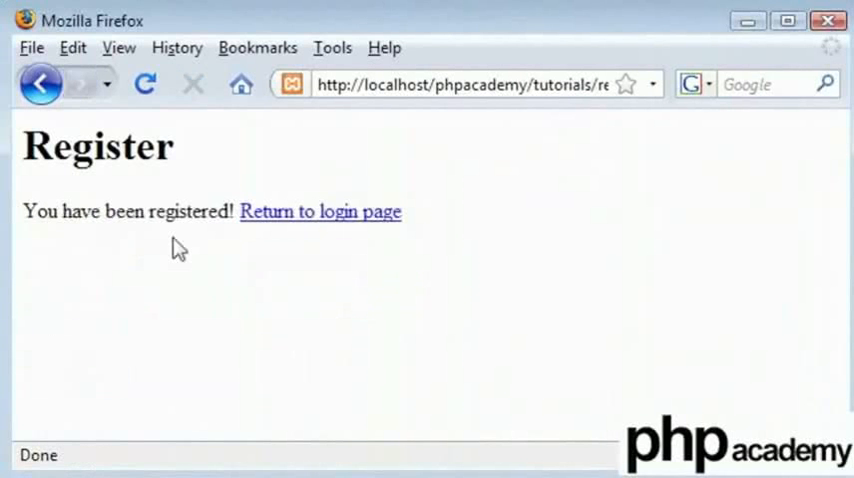
pyautogui.click(320, 212)
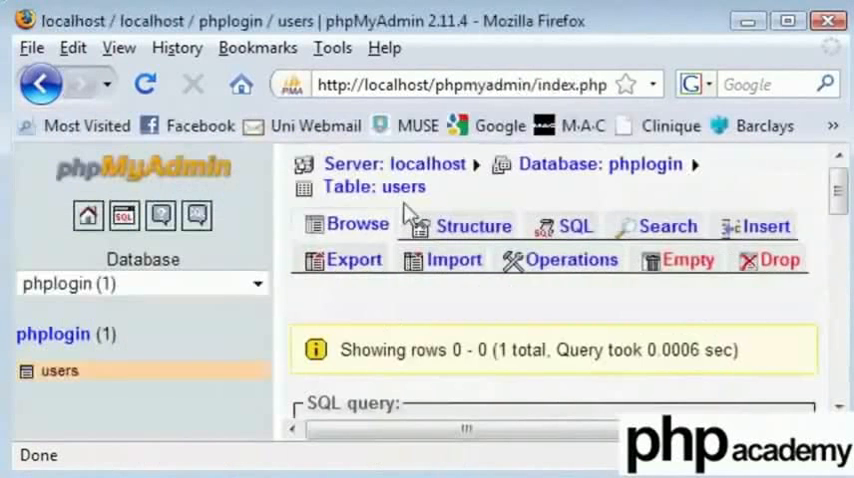
pyautogui.scroll(-3)
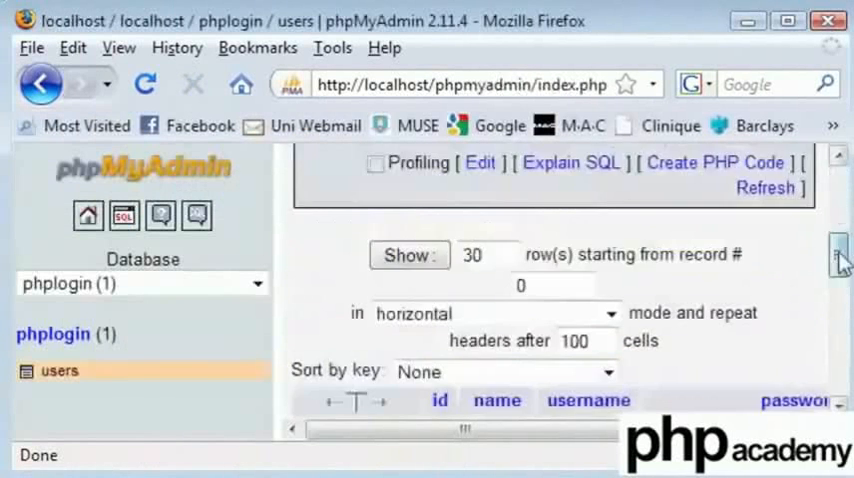
pyautogui.scroll(-3)
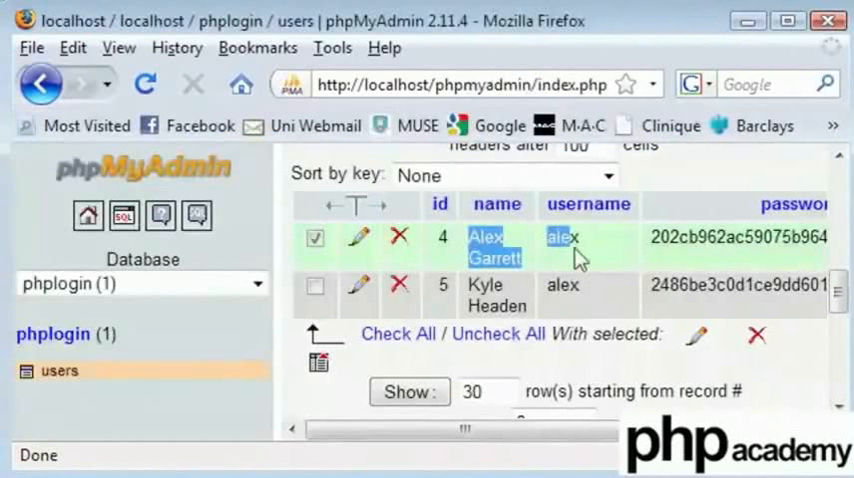
pyautogui.click(316, 286)
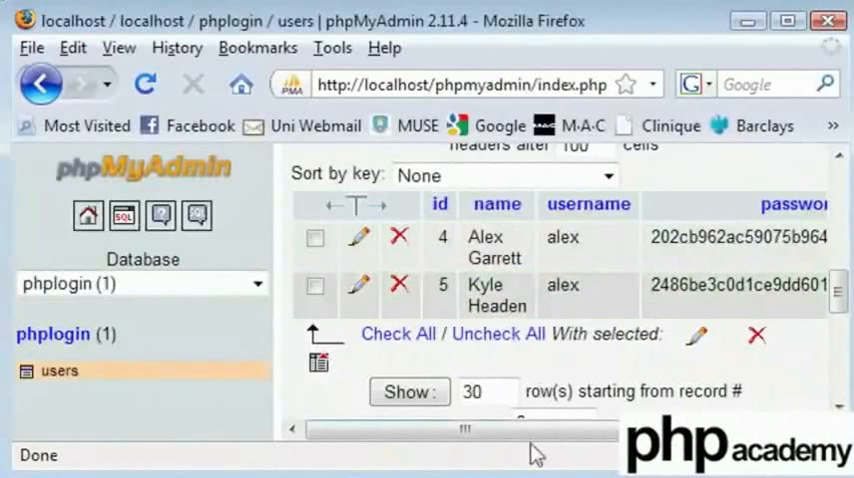
pyautogui.click(400, 294)
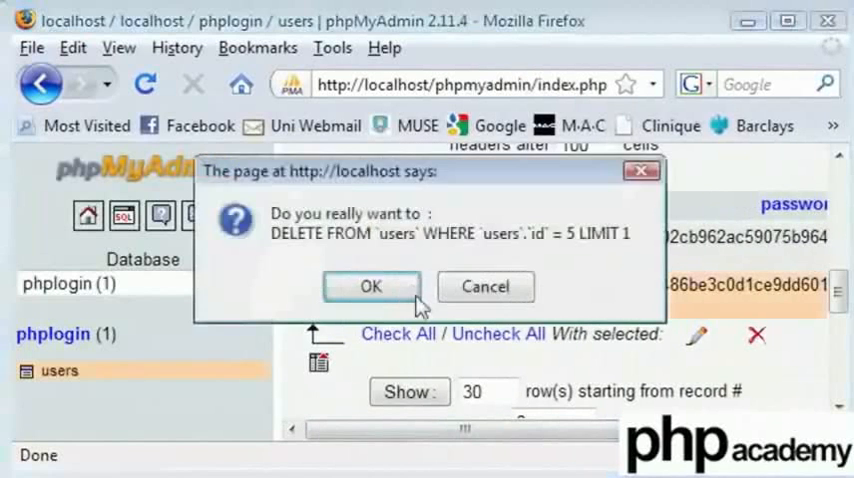
pyautogui.click(372, 288)
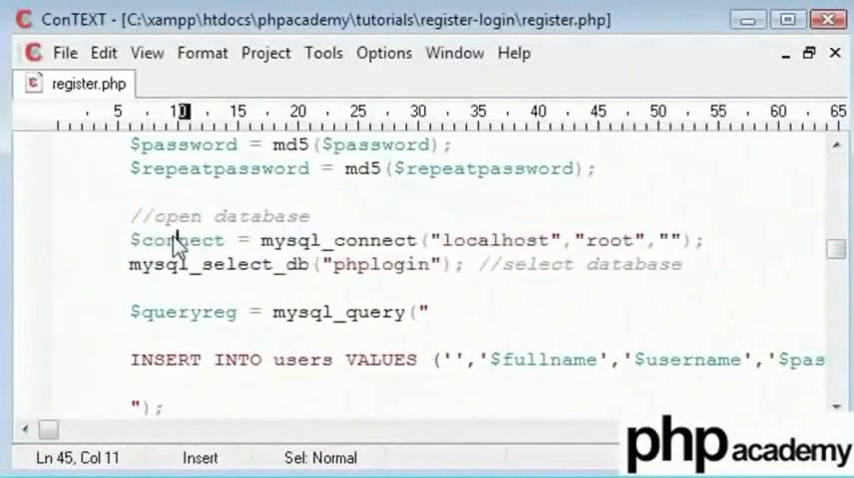
# - Cut the 'open database' block and paste it inside if ($submit) before the existence check
pyautogui.moveTo(128, 216); pyautogui.dragTo(684, 264)
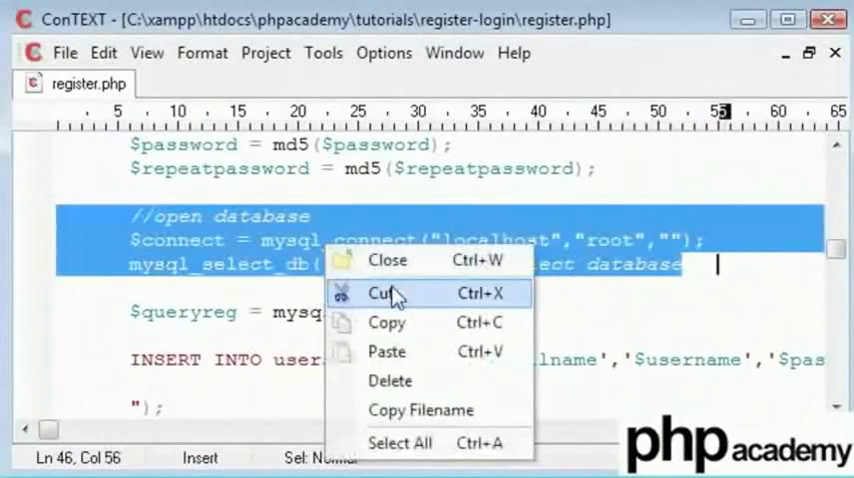
pyautogui.click(388, 292)
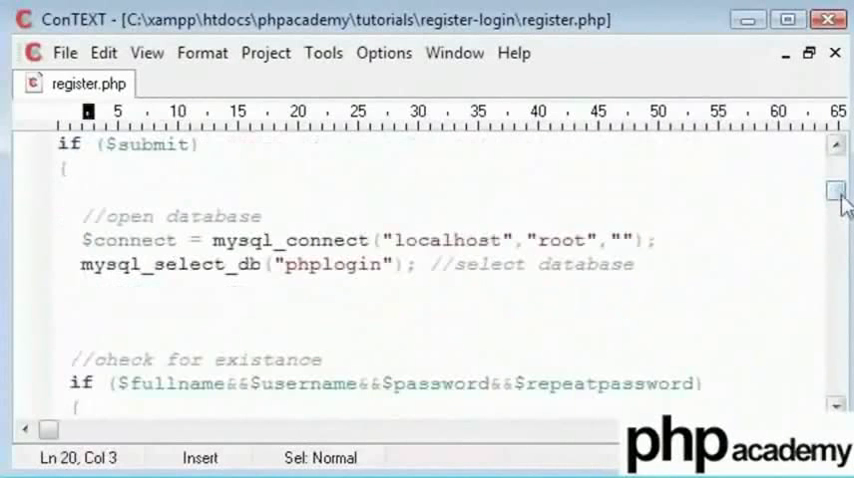
pyautogui.scroll(-3)
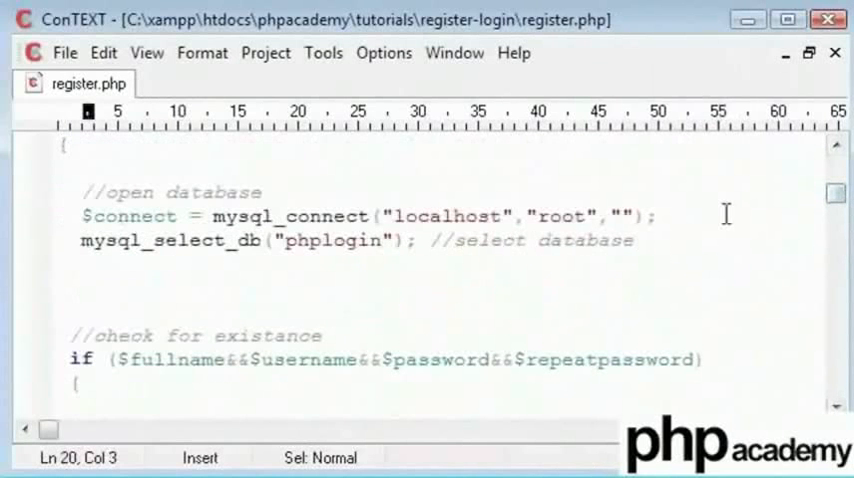
pyautogui.click(82, 288)
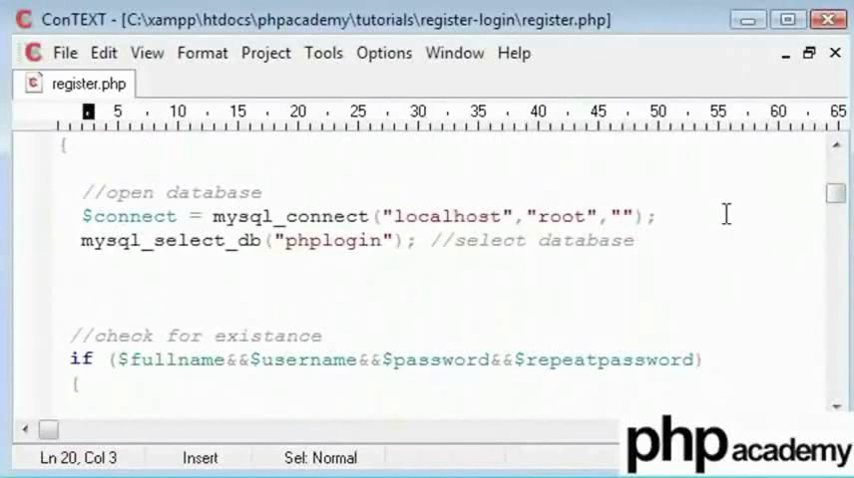
pyautogui.write('die();')
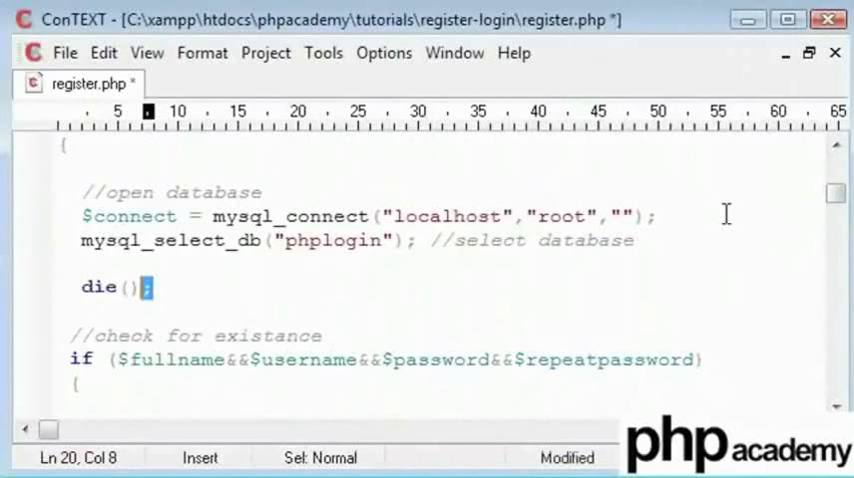
pyautogui.moveTo(150, 288); pyautogui.dragTo(80, 288)
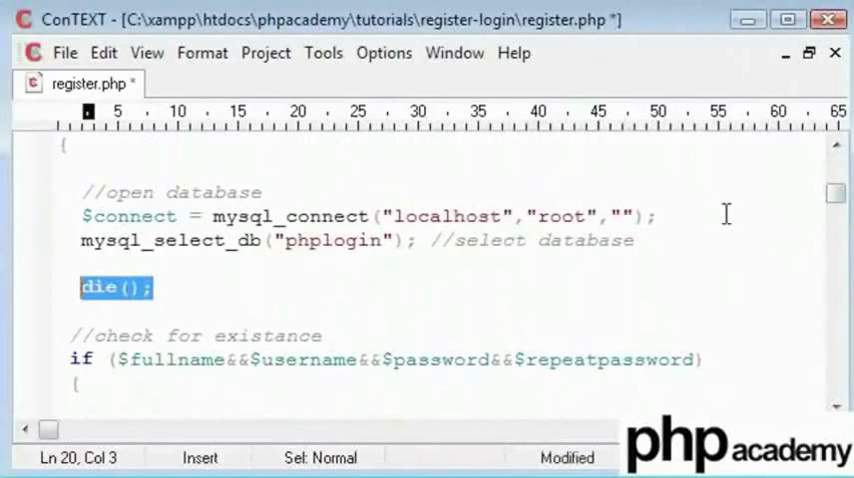
pyautogui.press('Delete')
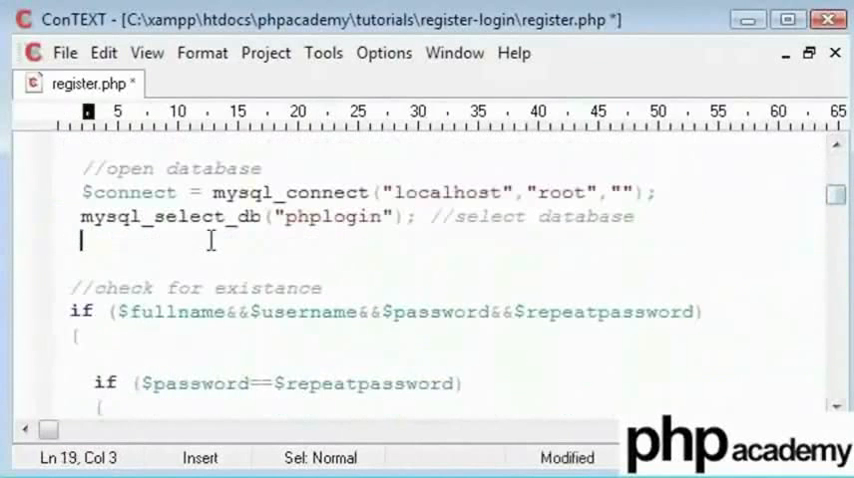
pyautogui.press('enter')
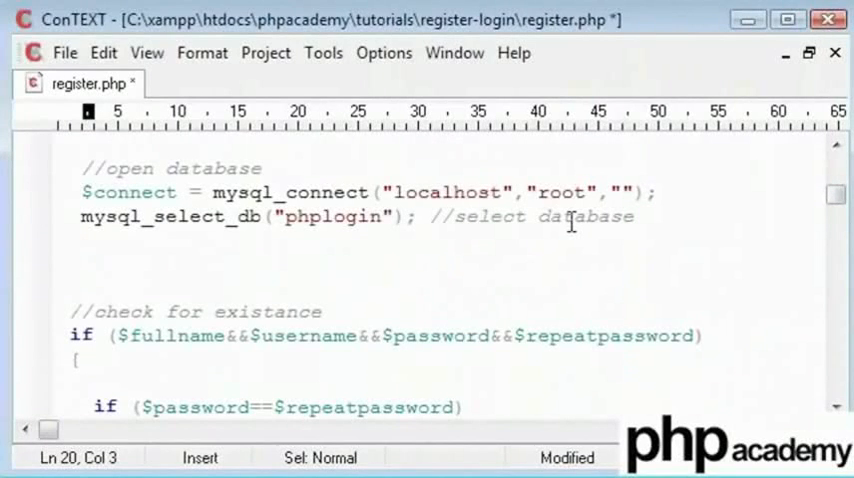
# - Write $namecheck = mysql_query("SELECT username FROM users WHERE ...") below mysql_select_db and save
pyautogui.write('$')
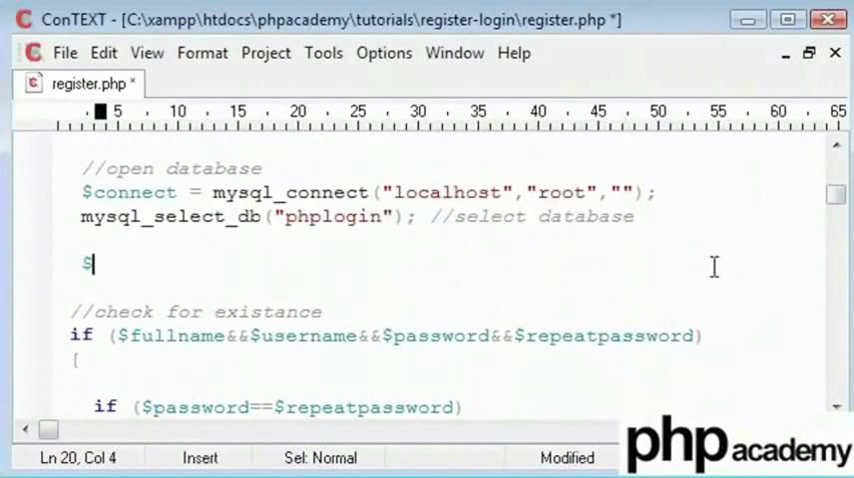
pyautogui.write('nameche')
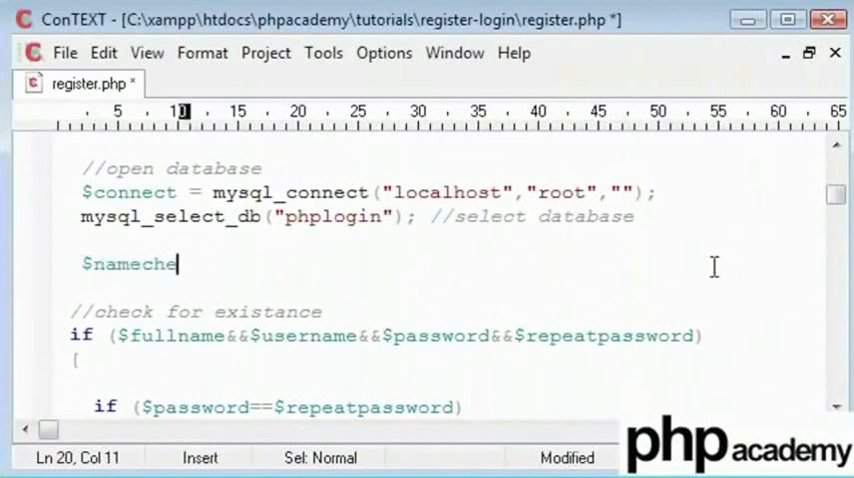
pyautogui.write('ck = mysql_query("SELECT')
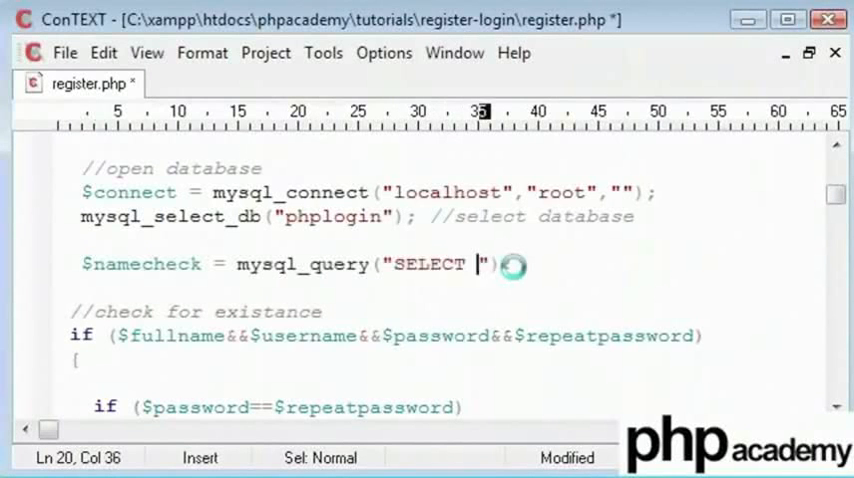
pyautogui.write('username')
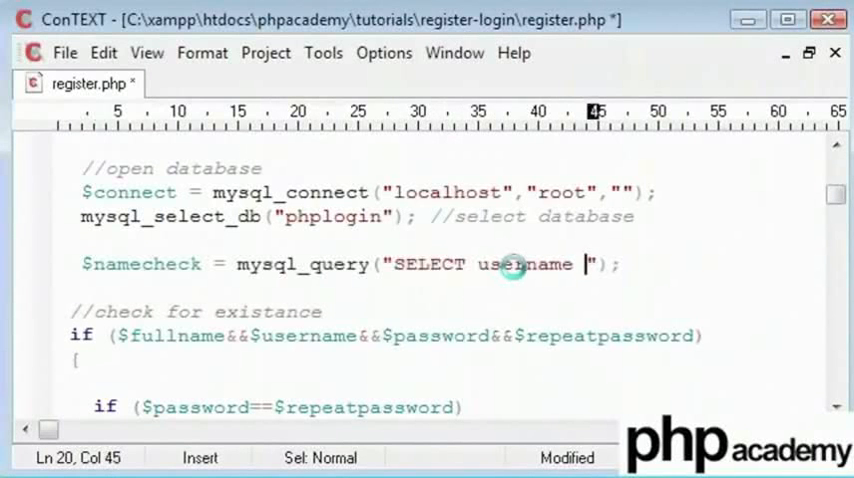
pyautogui.press('BackSpace')
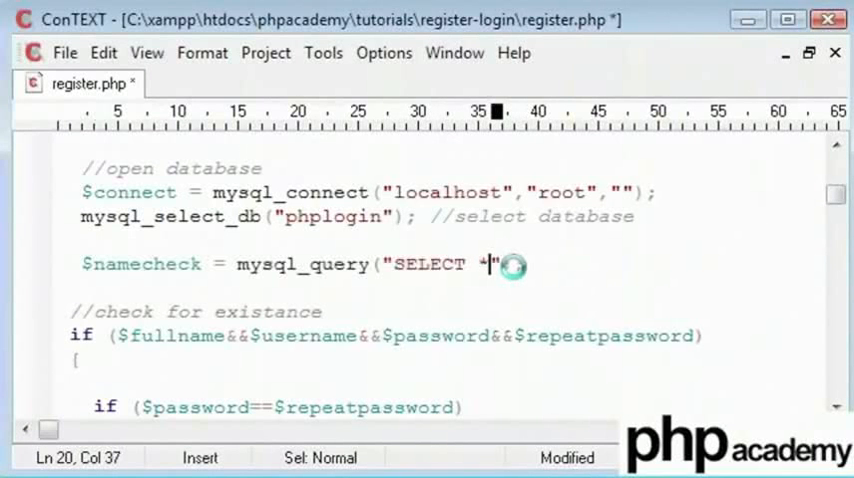
pyautogui.write('username')
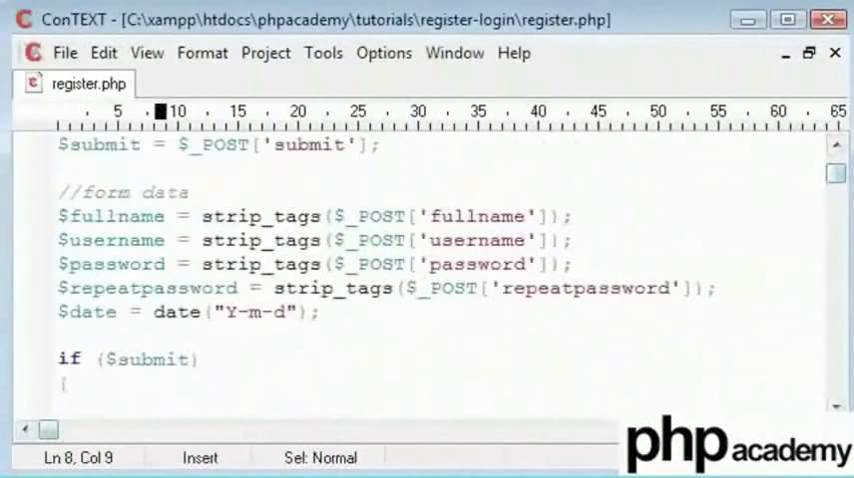
pyautogui.scroll(-3)
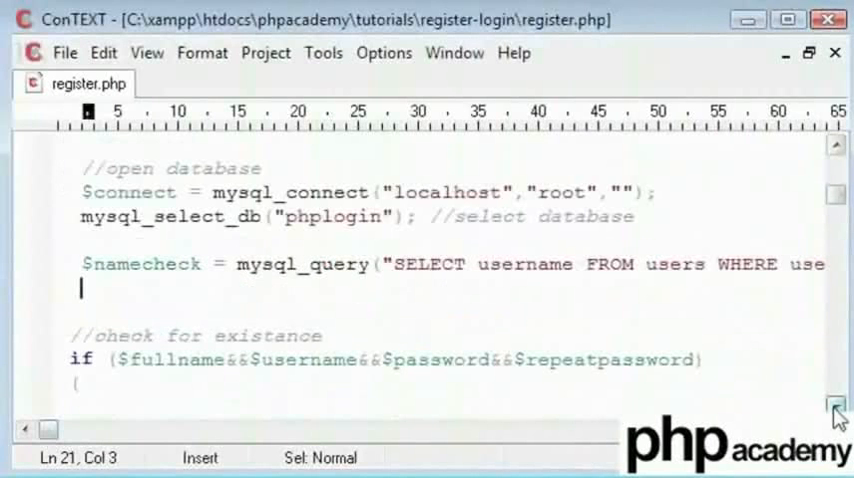
# - Store mysql_num_rows($namecheck) in $count after the query
pyautogui.write('$cou')
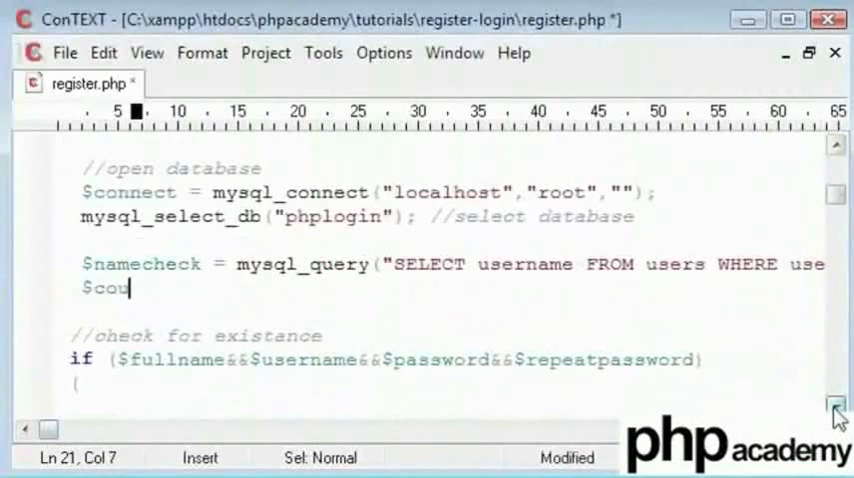
pyautogui.write('nt =')
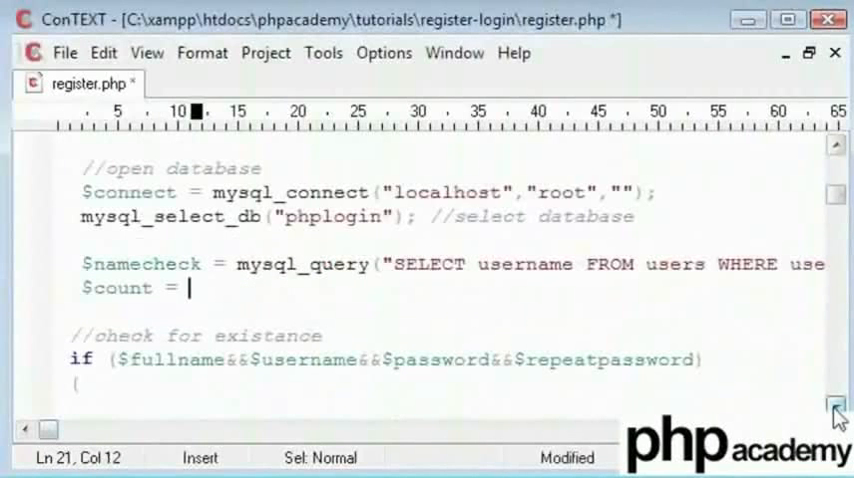
pyautogui.write('mysql_')
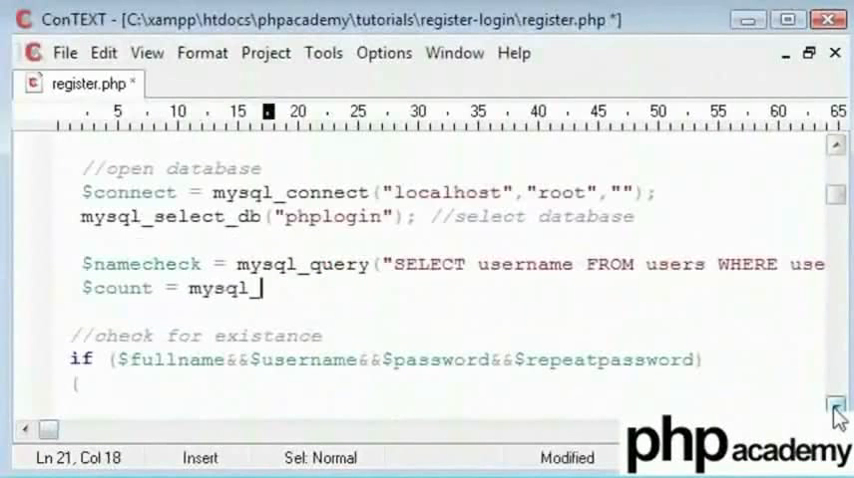
pyautogui.write('_num_rows();')
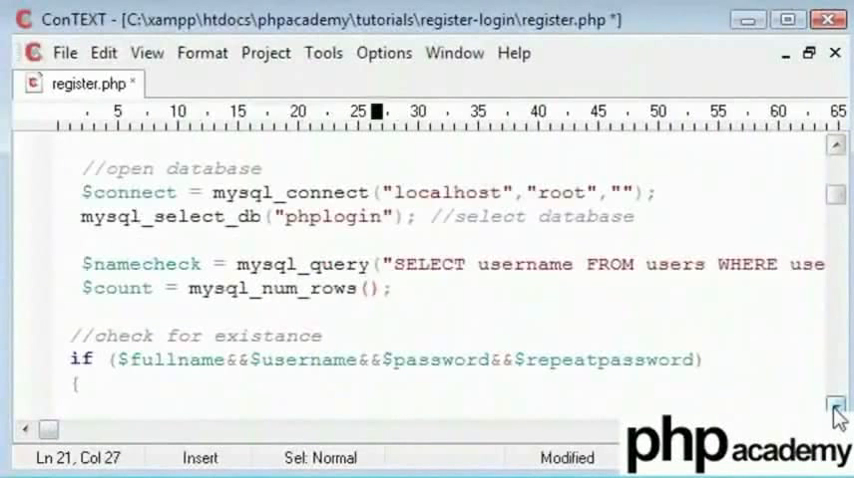
pyautogui.write('$namecheck')
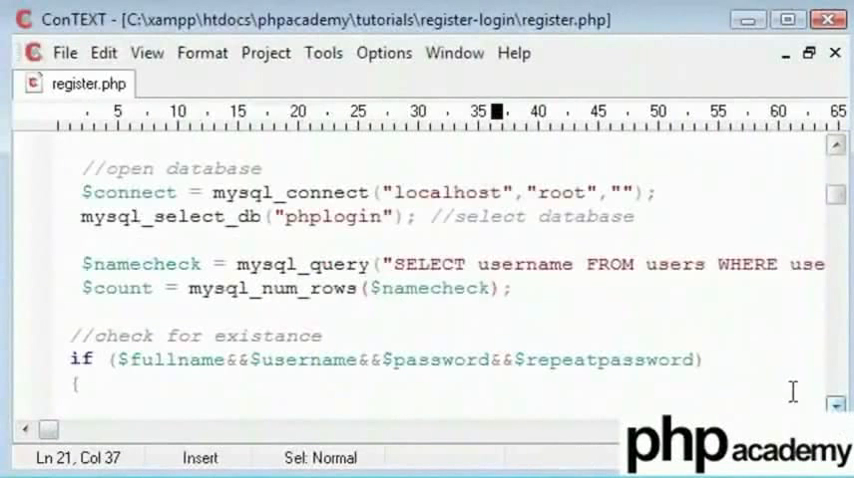
pyautogui.doubleClick(428, 264)
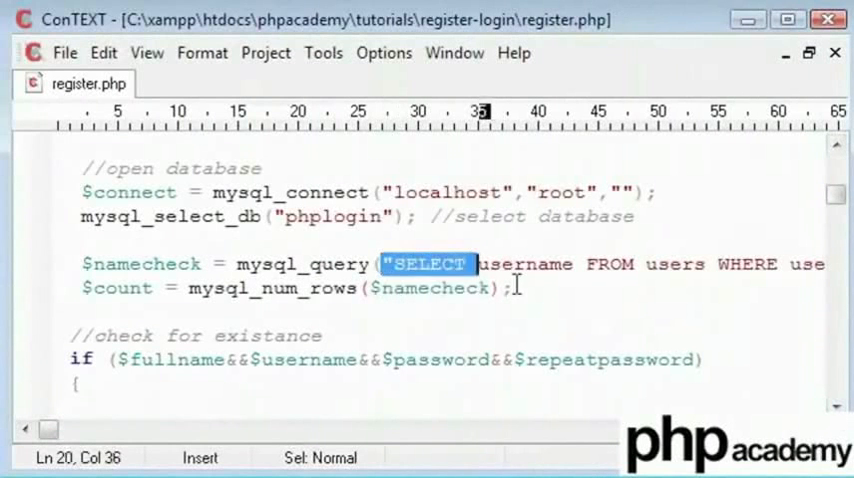
# - Echo $count and halt the script with die(); for debugging
pyautogui.write('echo $c')
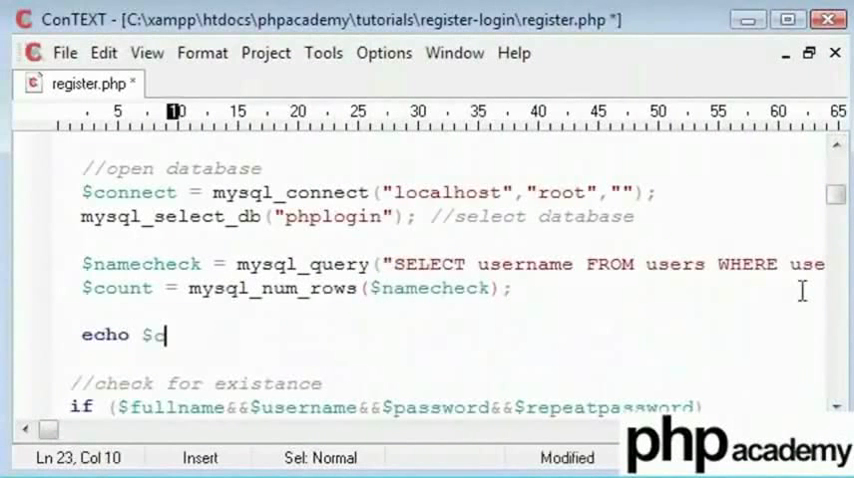
pyautogui.write('ount;')
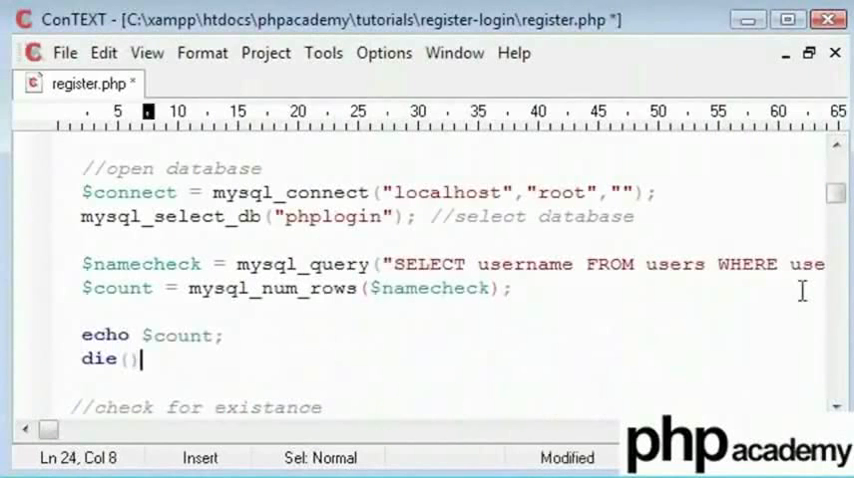
pyautogui.write(';')
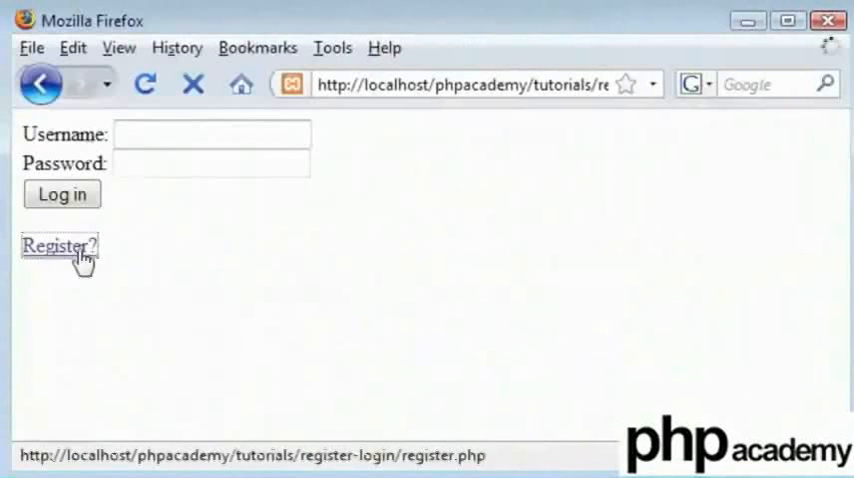
# - Fill the registration form with the new username Dale
pyautogui.click(58, 246)
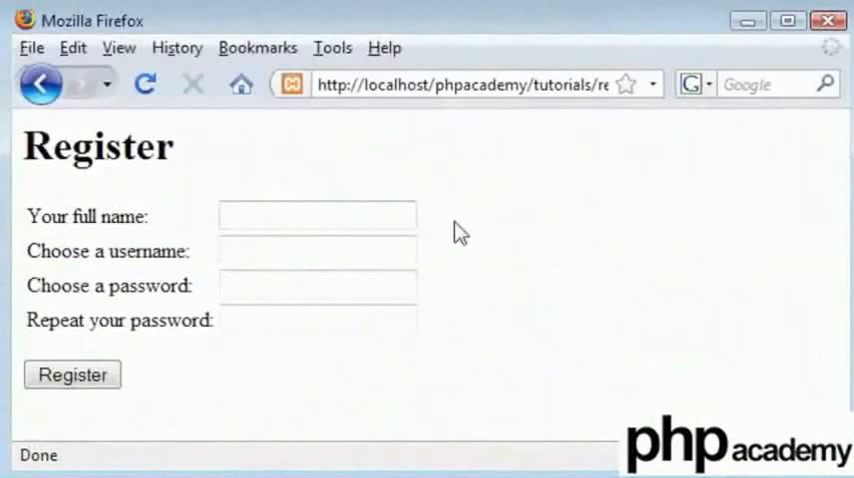
pyautogui.write('Alex Garrett')
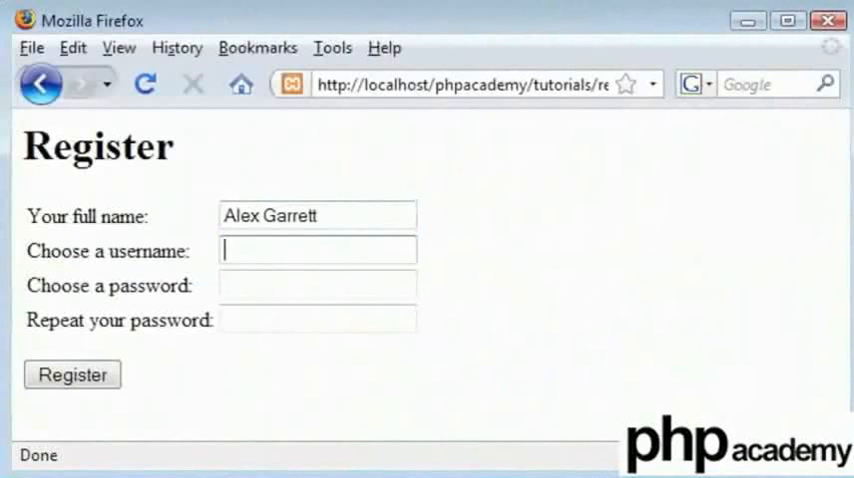
pyautogui.click(316, 248)
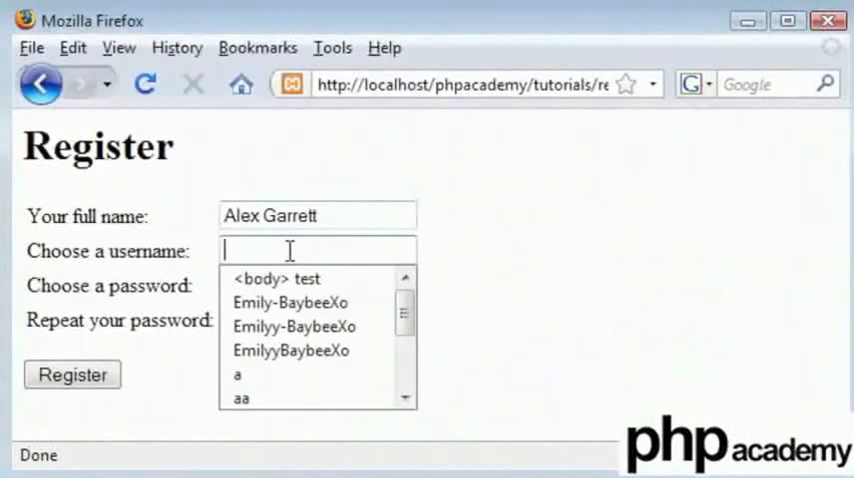
pyautogui.write('Dale')
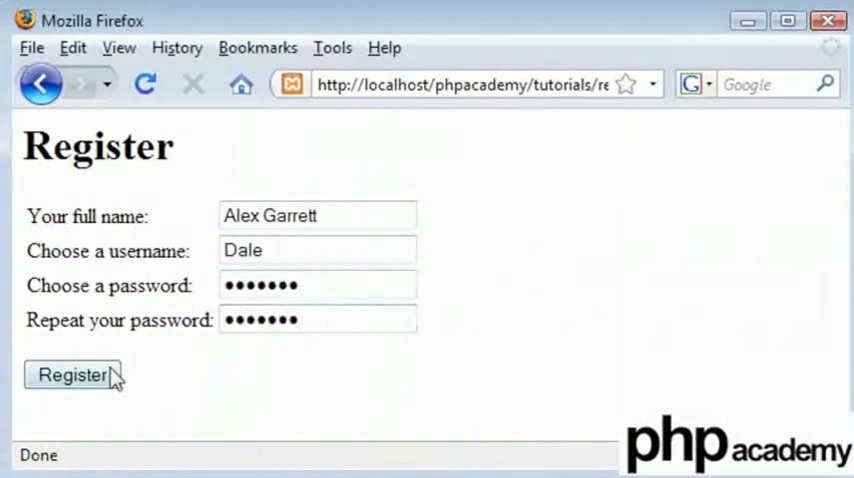
# - Submit the registration for Dale and see the page report a count of 0
pyautogui.click(72, 374)
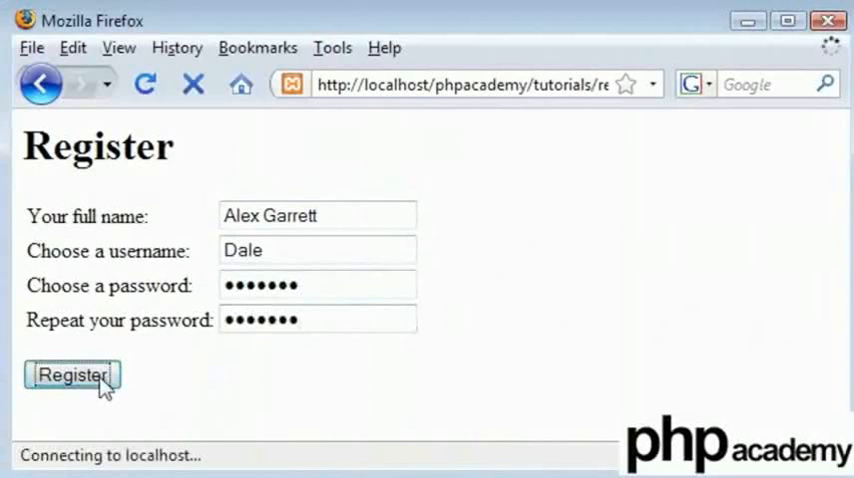
pyautogui.click(72, 376)
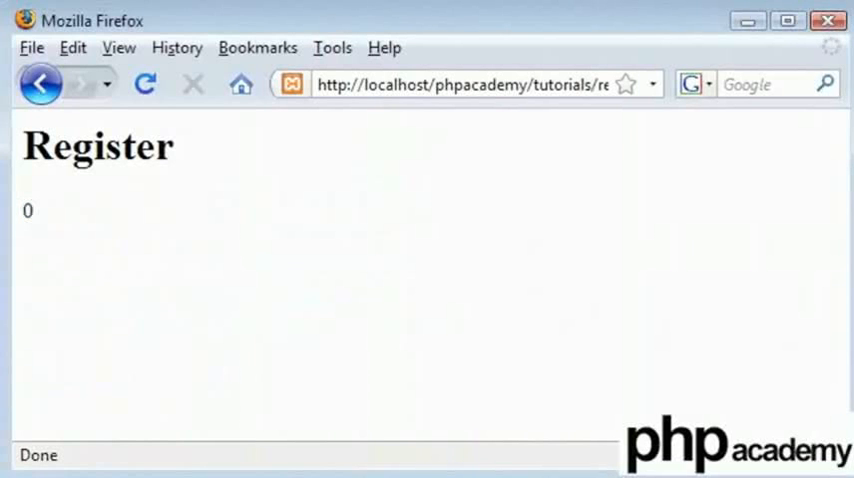
pyautogui.write('A')
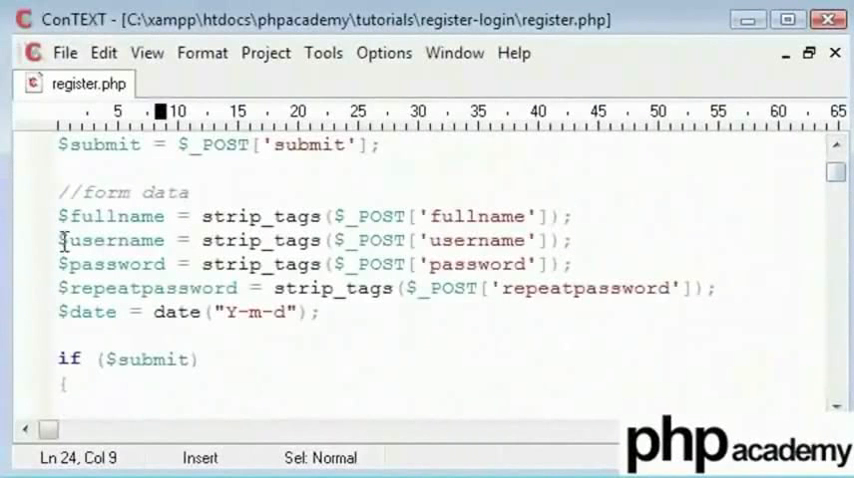
# - Wrap strip_tags($_POST['username']) in strtolower() on the username line
pyautogui.click(196, 240)
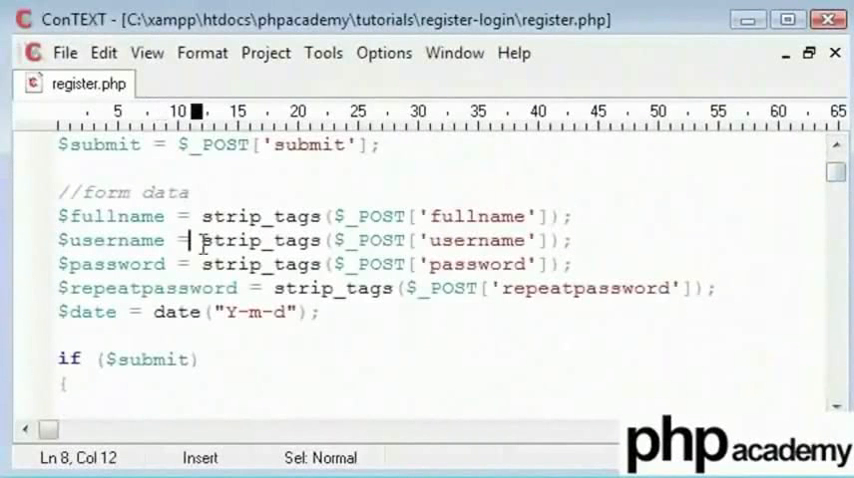
pyautogui.write('strtolower(')
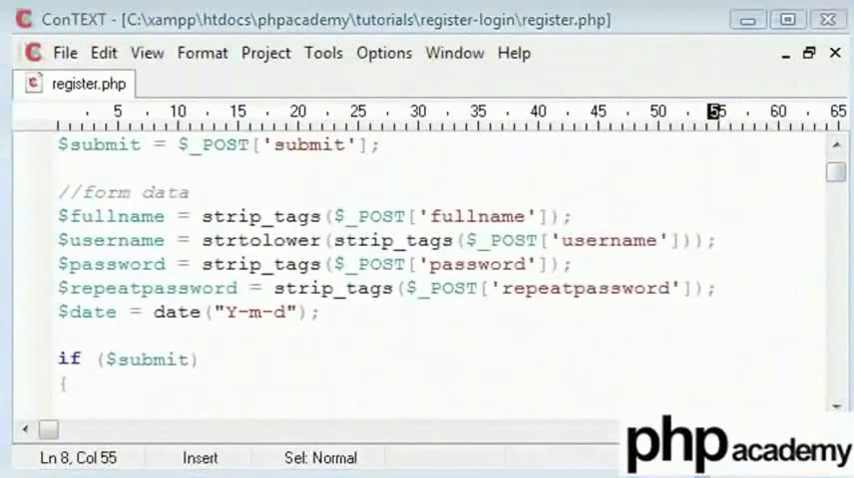
pyautogui.click(704, 240)
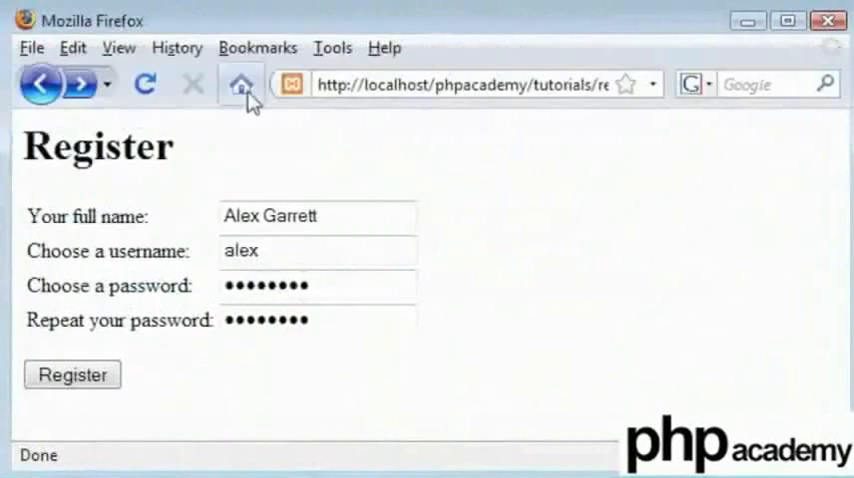
# - Submit the registration for alex and see the page report 1 existing match
pyautogui.click(72, 374)
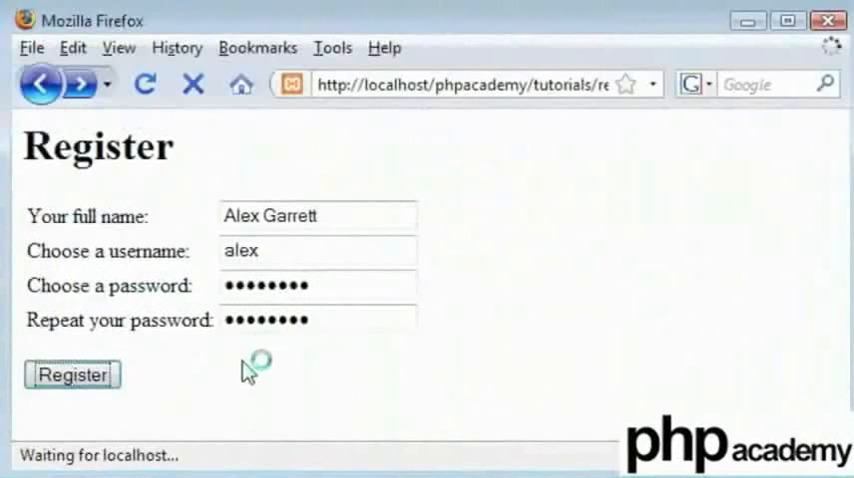
pyautogui.click(72, 374)
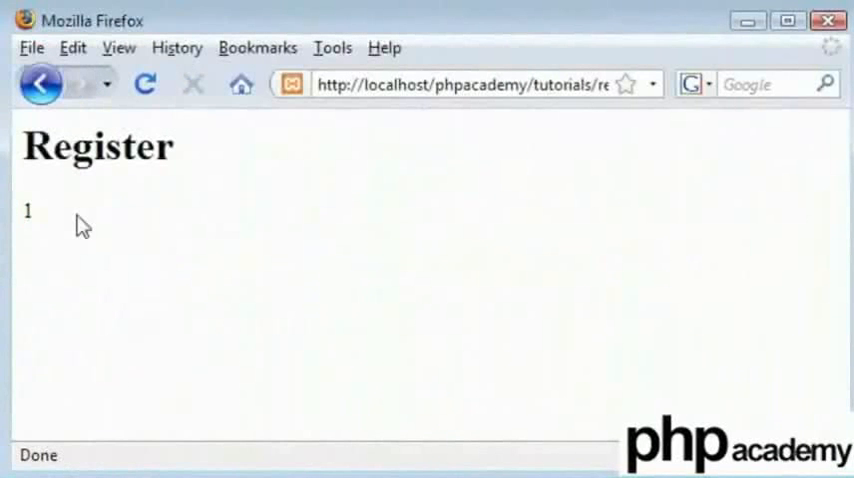
pyautogui.moveTo(152, 212)
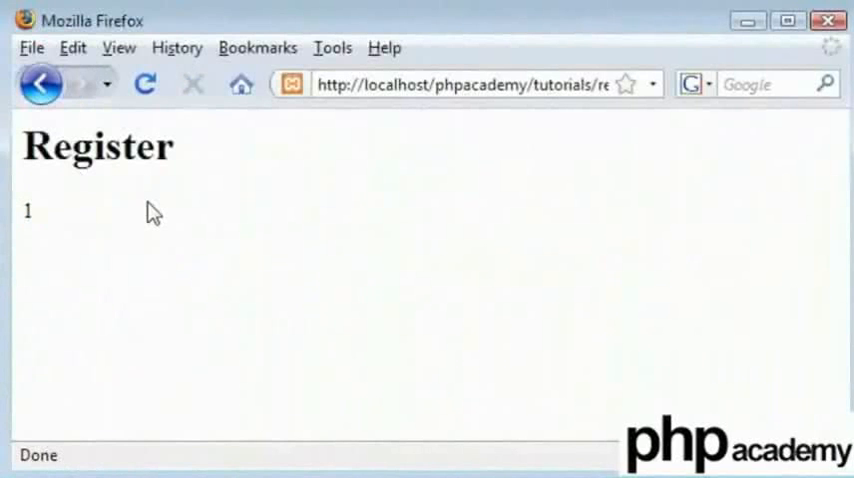
pyautogui.moveTo(738, 56)
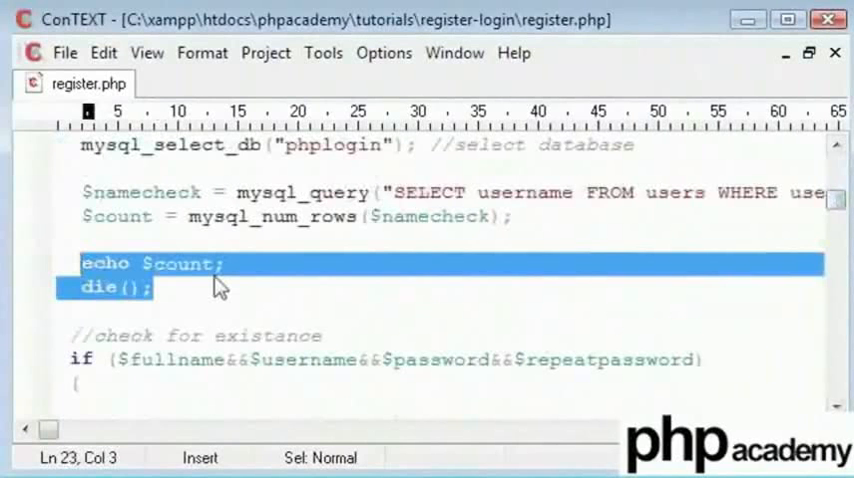
# - Remove the debugging lines and start an if ($count!=0) check
pyautogui.press('Delete')
pyautogui.write('if (')
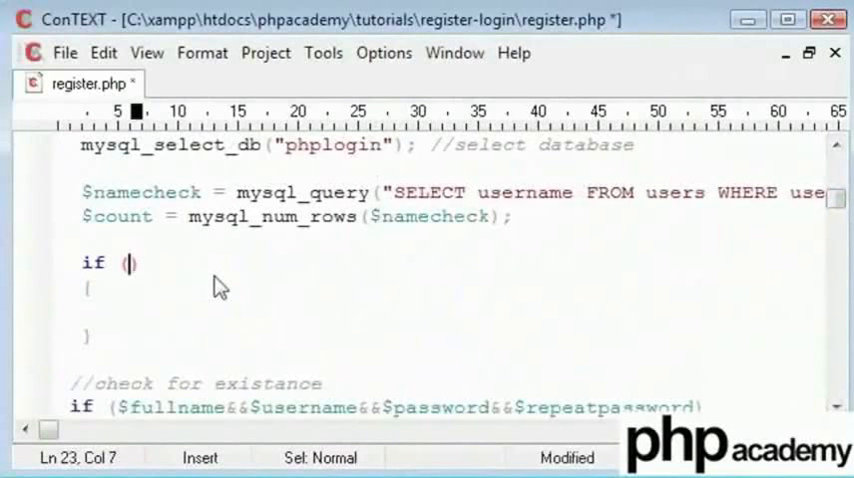
pyautogui.write('$count!')
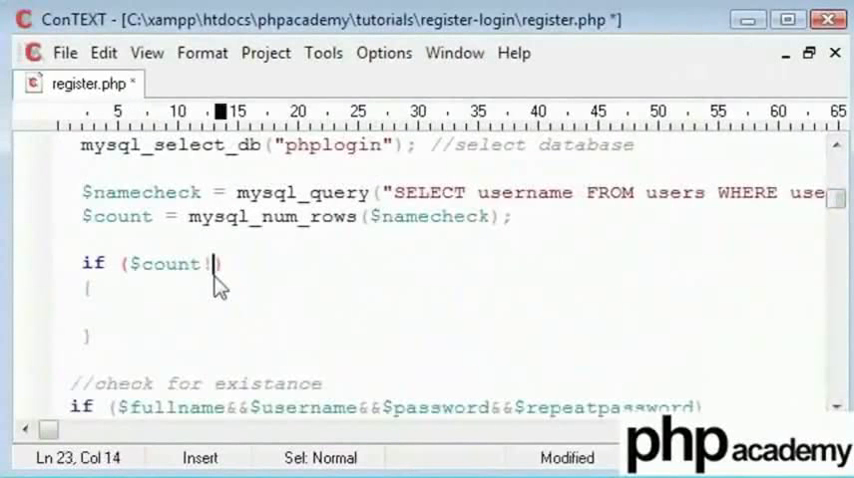
pyautogui.write('=0')
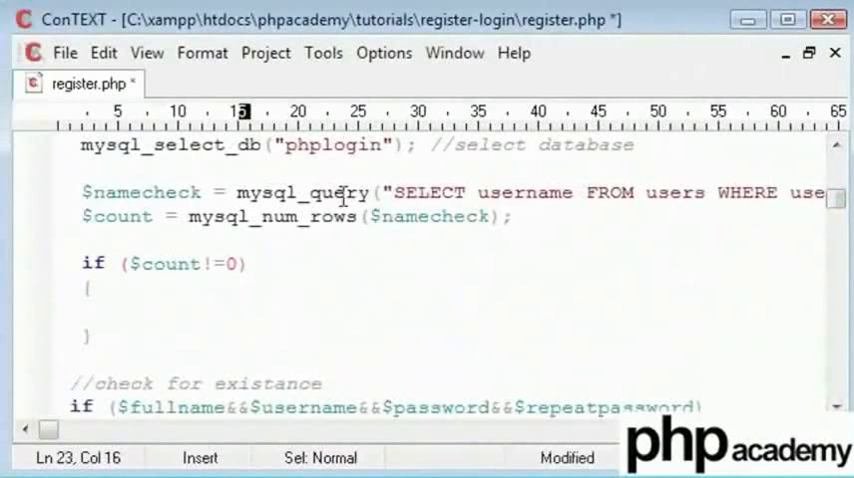
# - Inside the check, die with the message "Username already taken!"
pyautogui.click(82, 310)
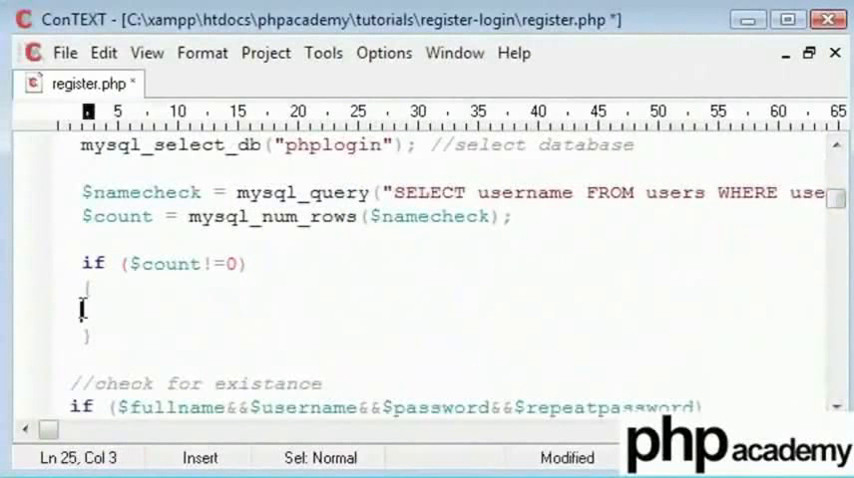
pyautogui.write('die("");')
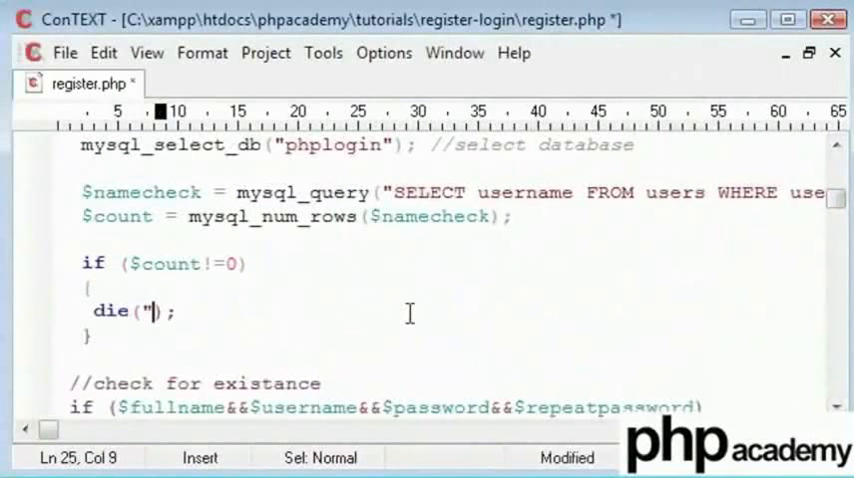
pyautogui.write('Username')
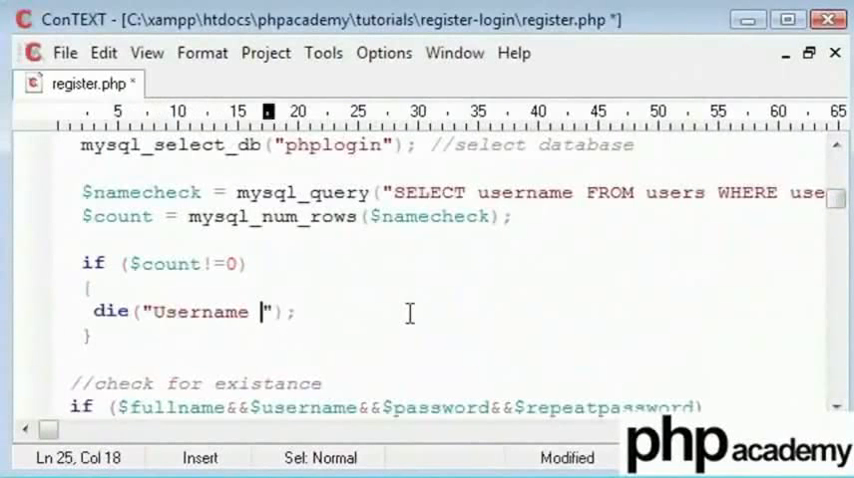
pyautogui.write('already taken!')
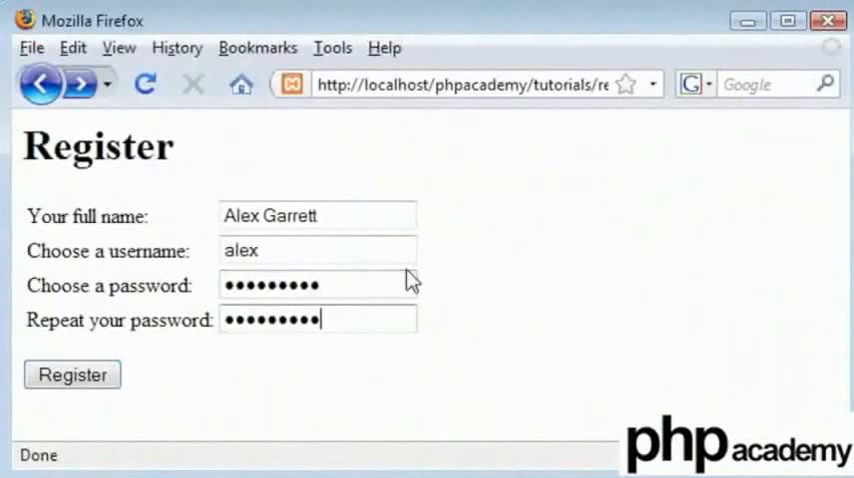
pyautogui.click(72, 374)
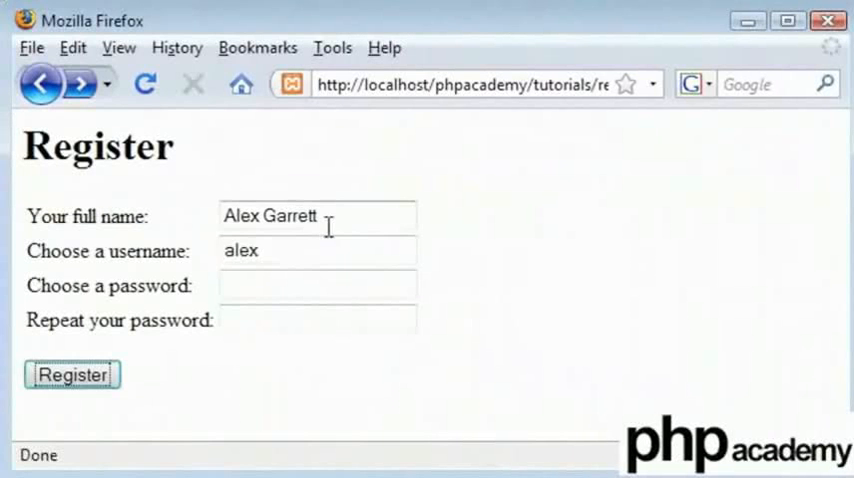
pyautogui.write('dale')
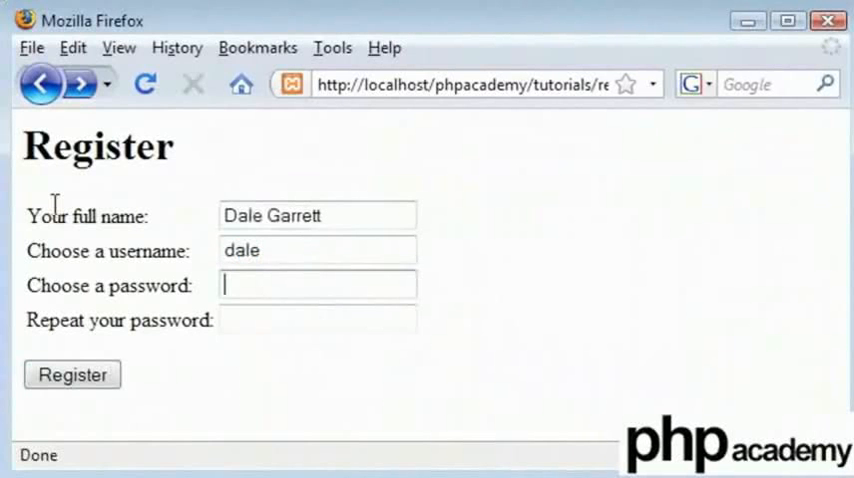
pyautogui.write('••••')
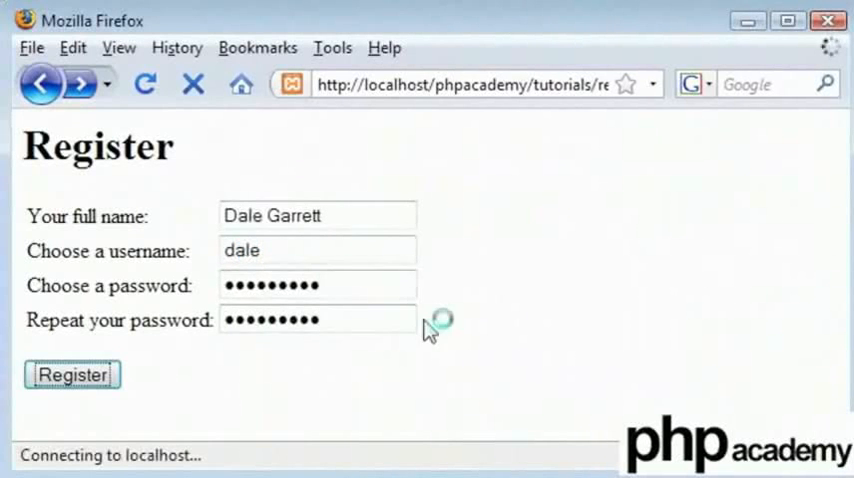
pyautogui.rightClick(482, 196)
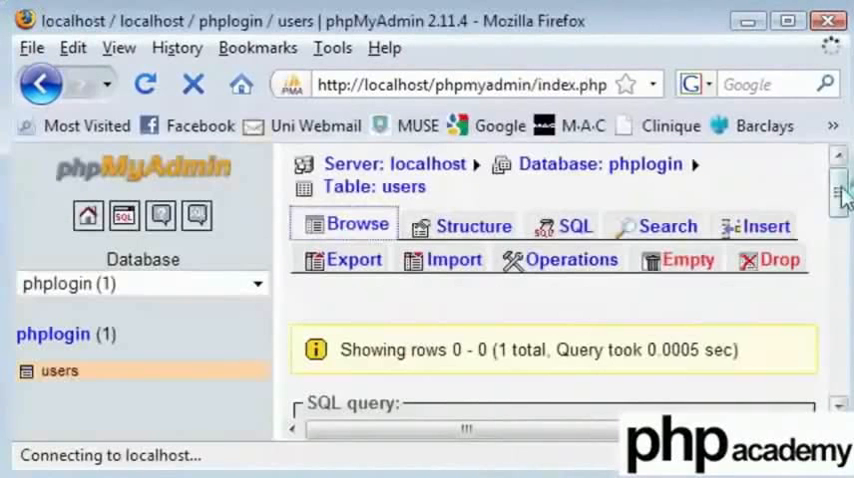
pyautogui.scroll(-3)
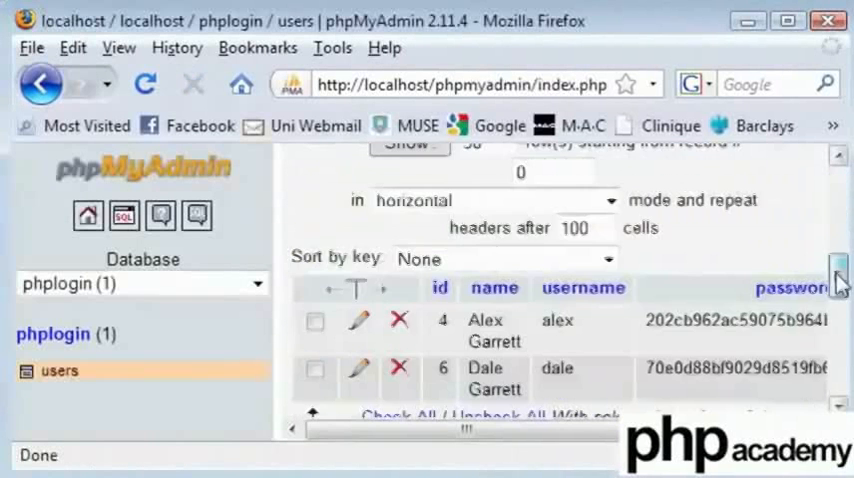